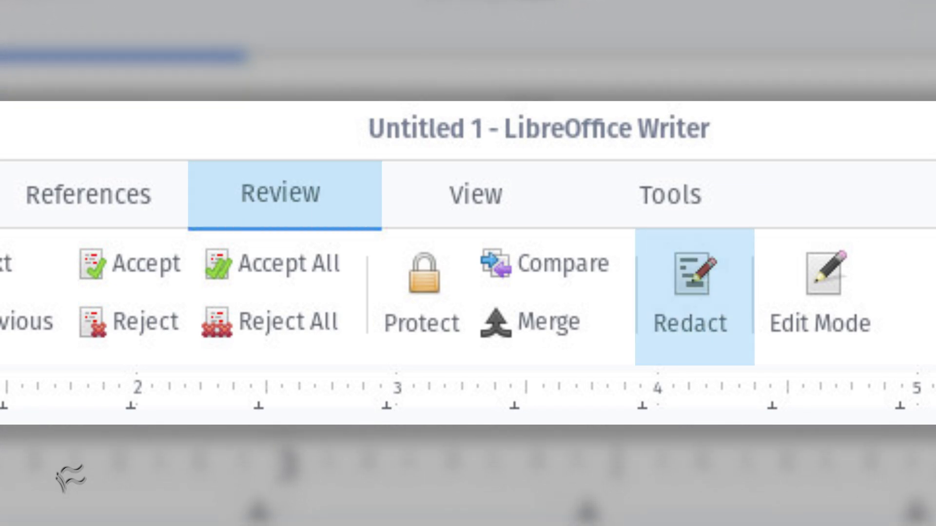
# Invoke Redact from the Tools menu to open the document in redaction mode.
pyautogui.click(233, 34)
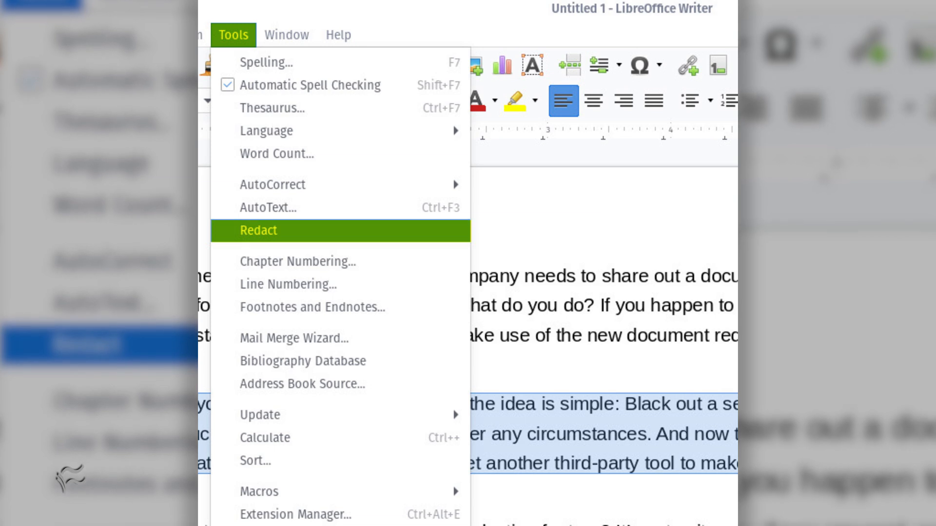
pyautogui.click(258, 230)
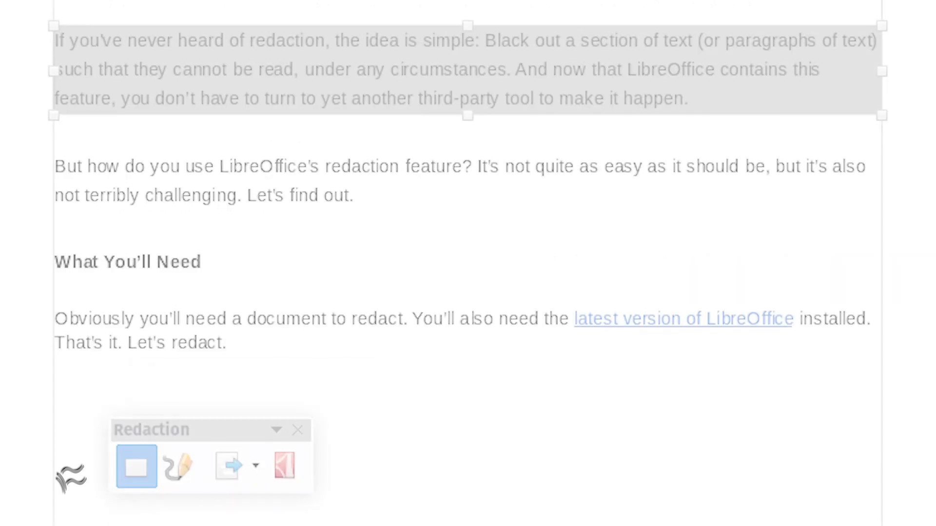
# Select the Rectangle Redaction tool to cover the first paragraph with a grey box.
pyautogui.click(135, 466)
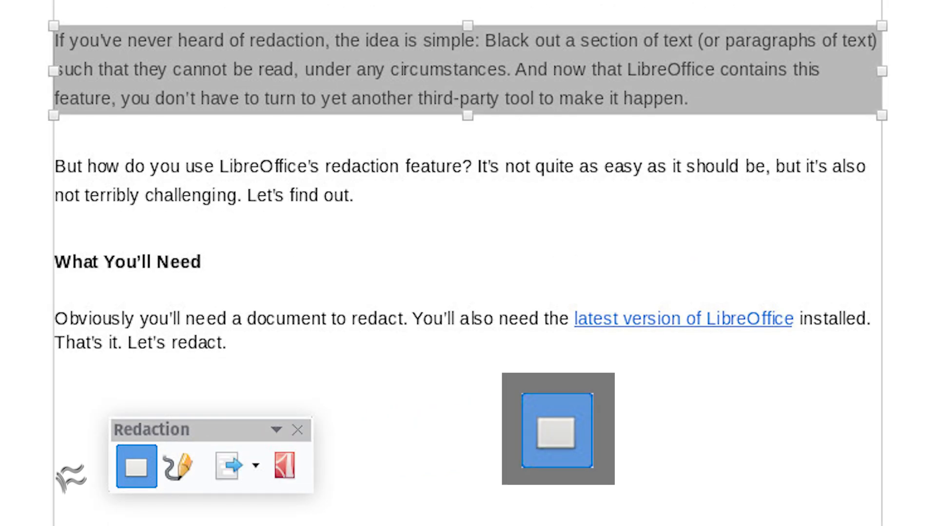